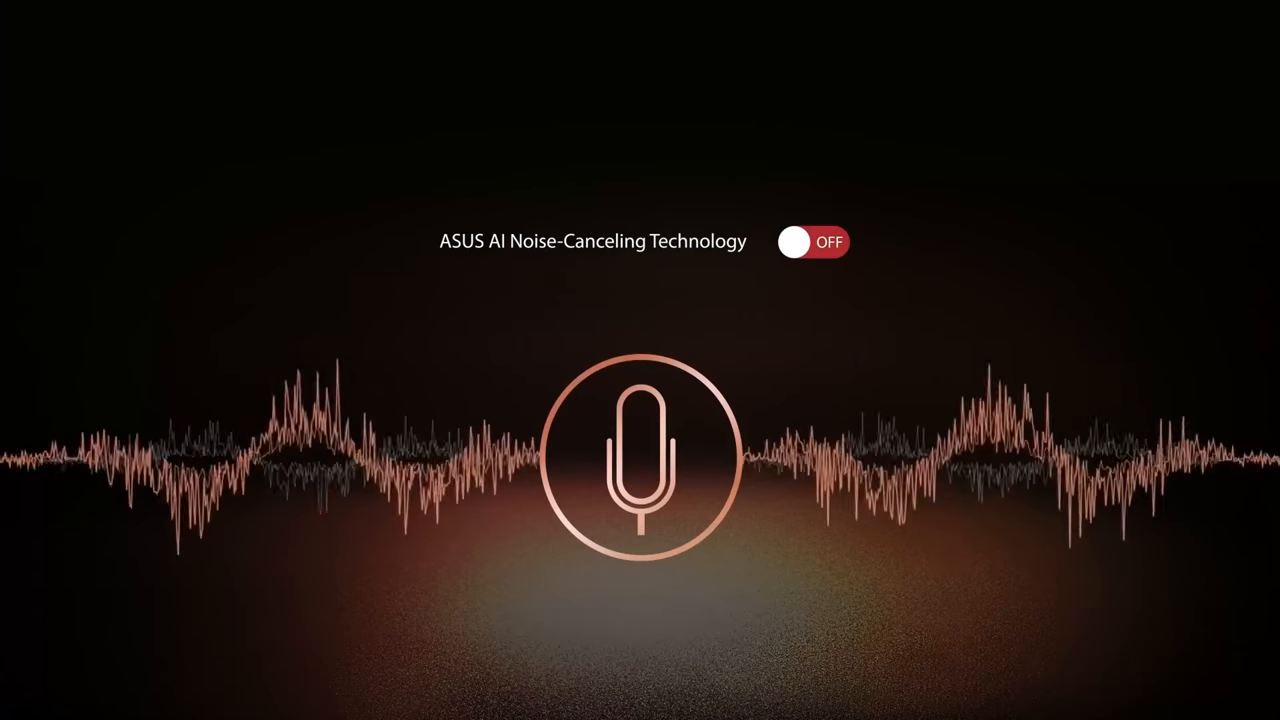
click(812, 242)
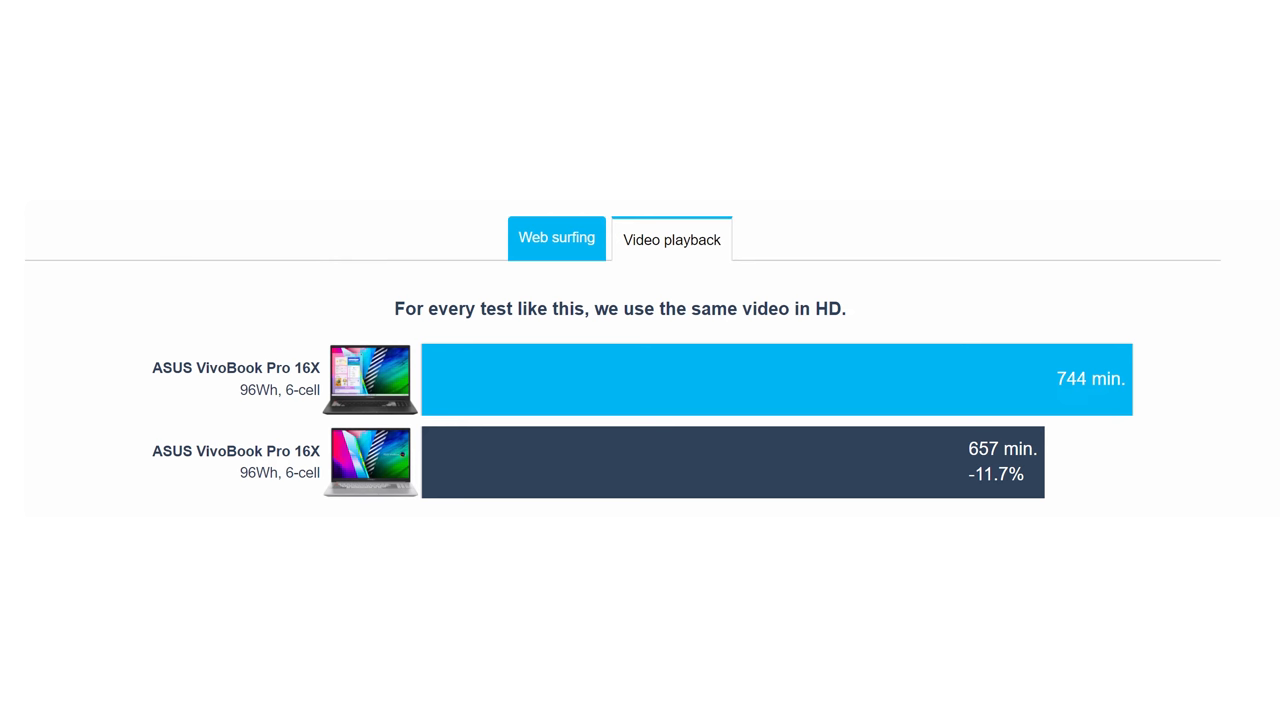
click(540, 238)
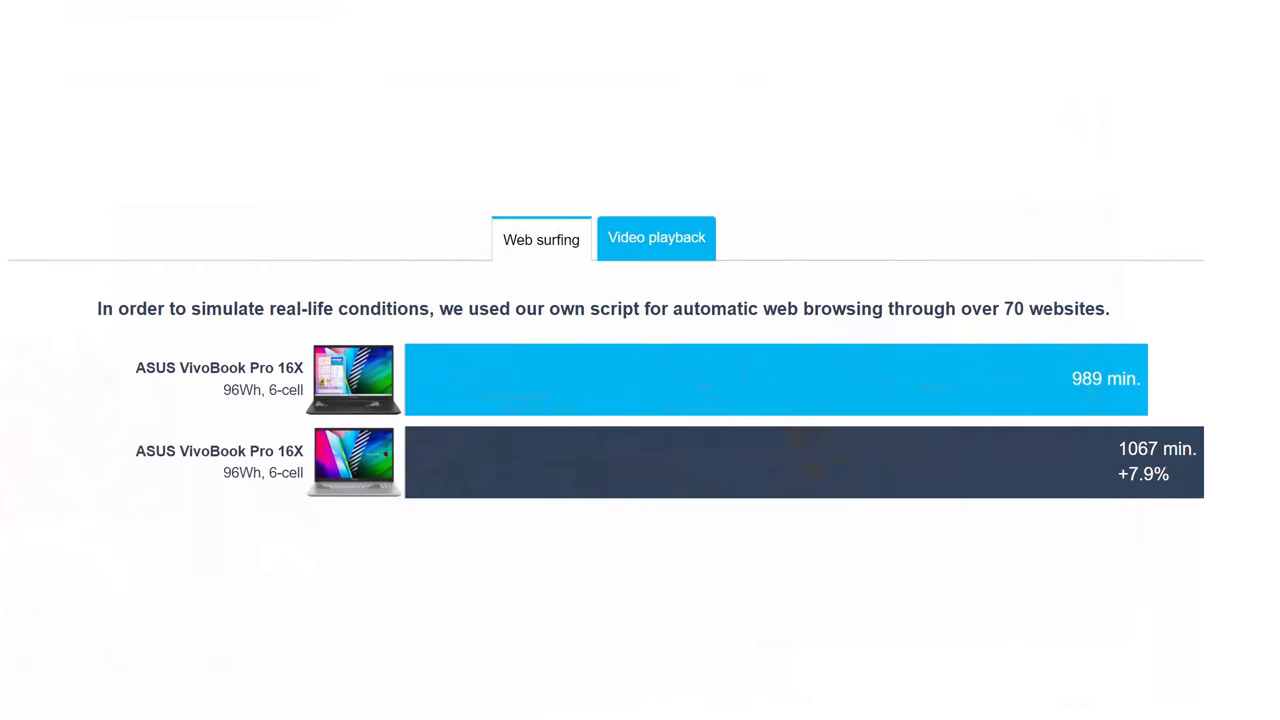